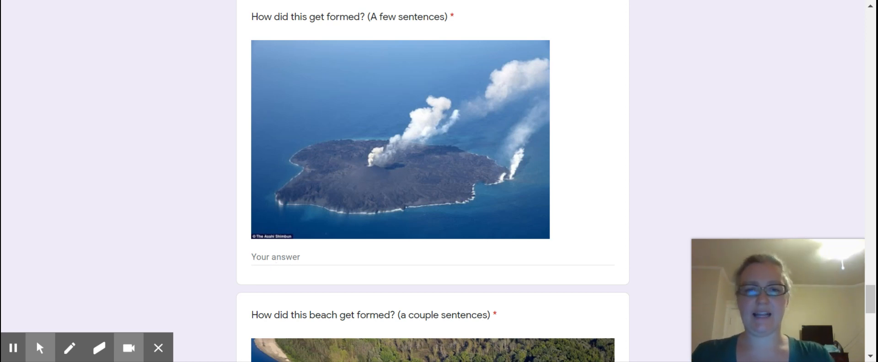
{"action": "mouse_move", "coordinate": [419, 117]}
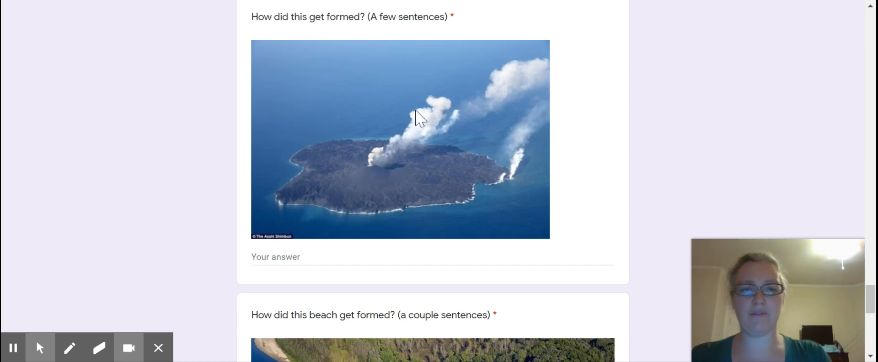
{"action": "mouse_move", "coordinate": [507, 188]}
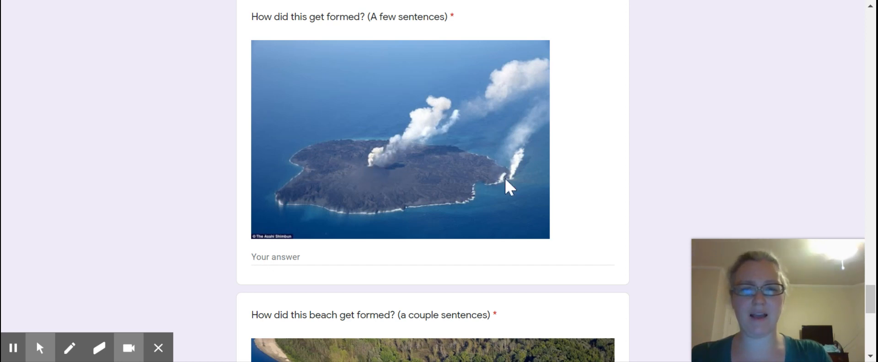
{"action": "mouse_move", "coordinate": [512, 186]}
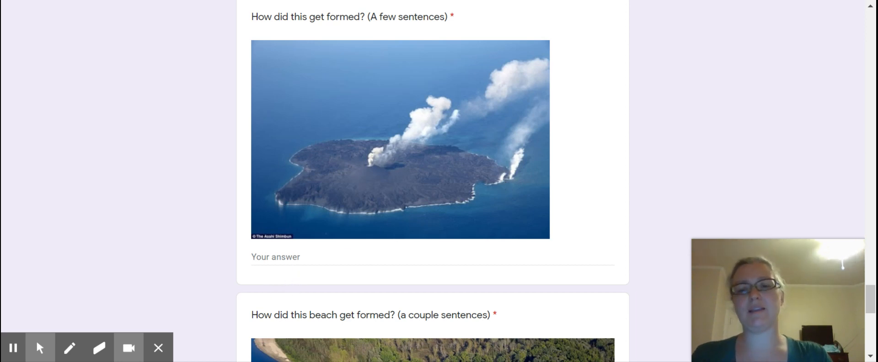
Explain that an underwater volcano's lava cooled into igneous rock and built up into an island.
{"action": "left_click", "coordinate": [432, 257]}
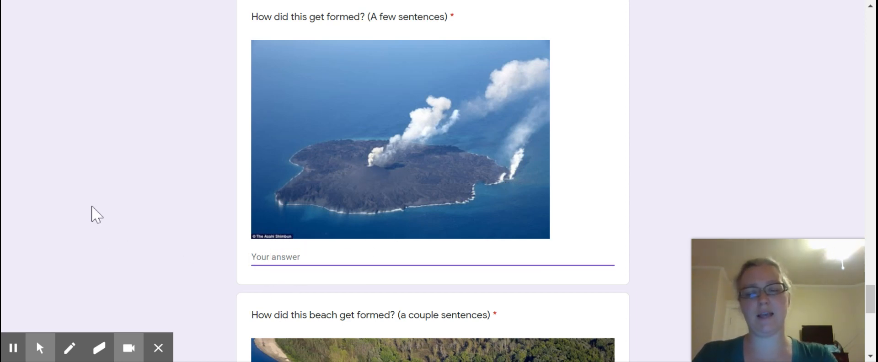
{"action": "type", "text": "Volca"}
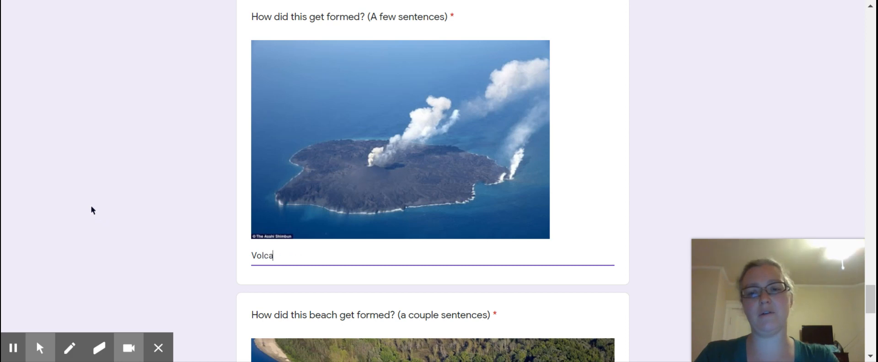
{"action": "type", "text": "An underwater vol"}
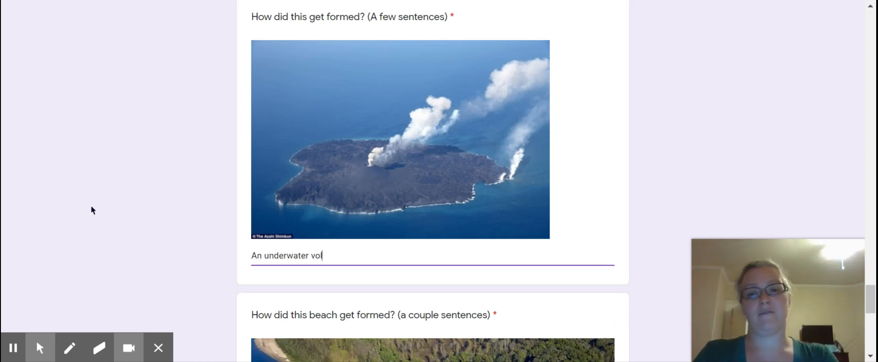
{"action": "type", "text": "cano had"}
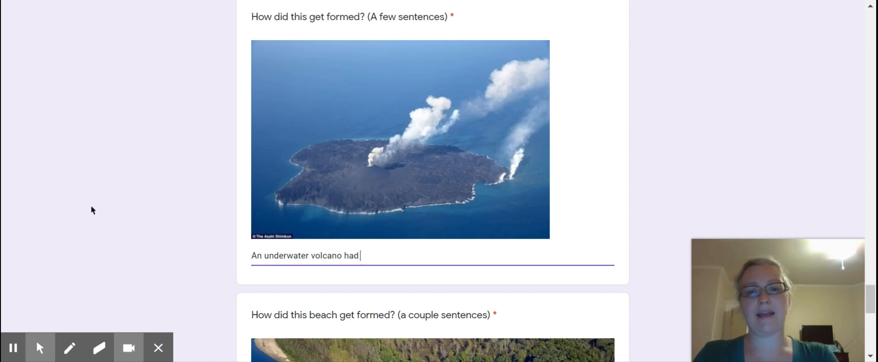
{"action": "type", "text": "lava c"}
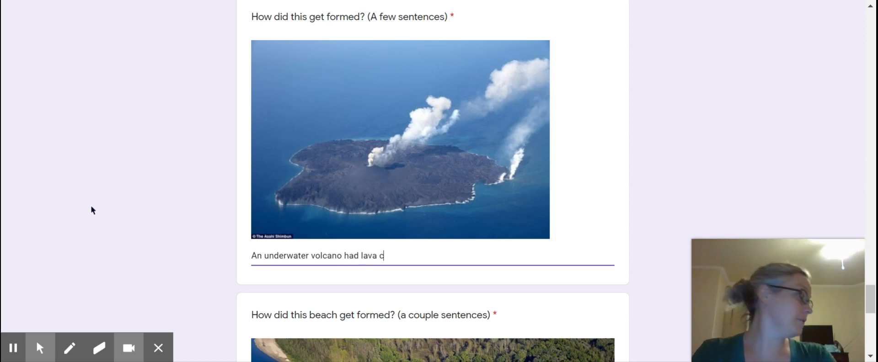
{"action": "type", "text": "ome out."}
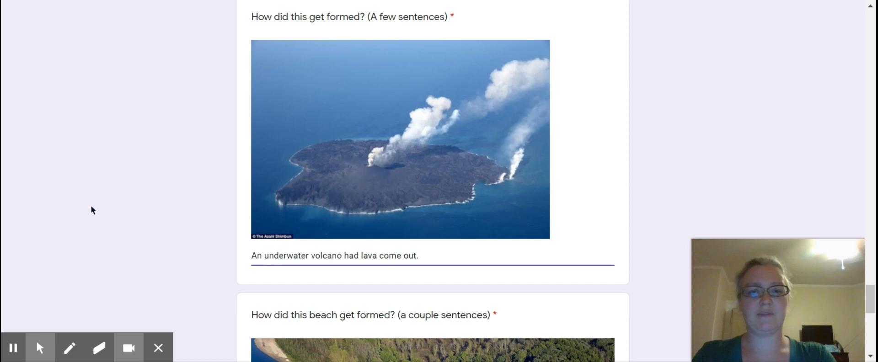
{"action": "type", "text": "When the"}
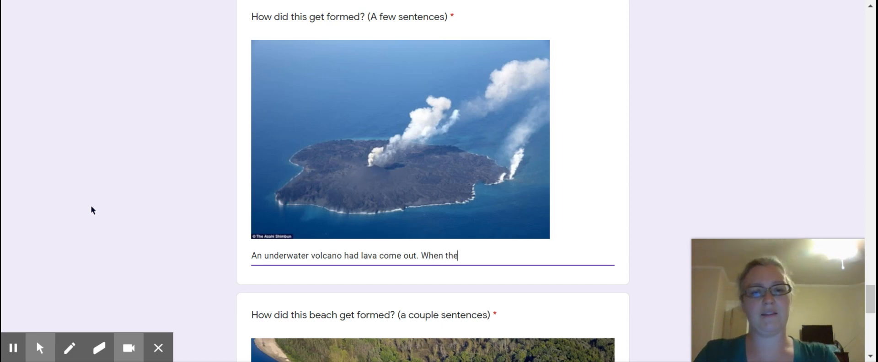
{"action": "type", "text": "lava hit the water, it coole"}
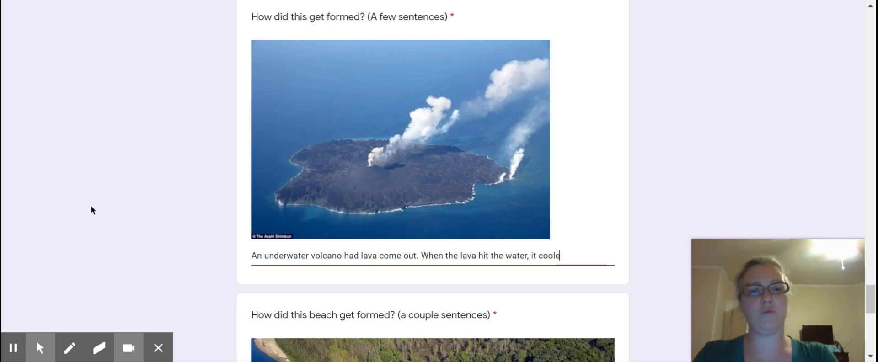
{"action": "type", "text": "d down."}
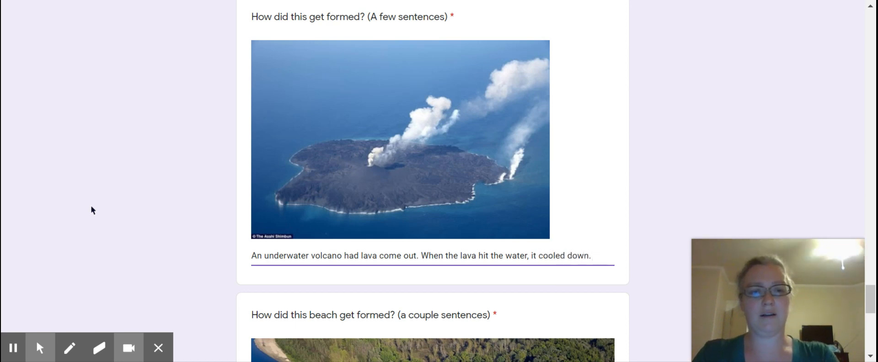
{"action": "type", "text": "and turned to igen"}
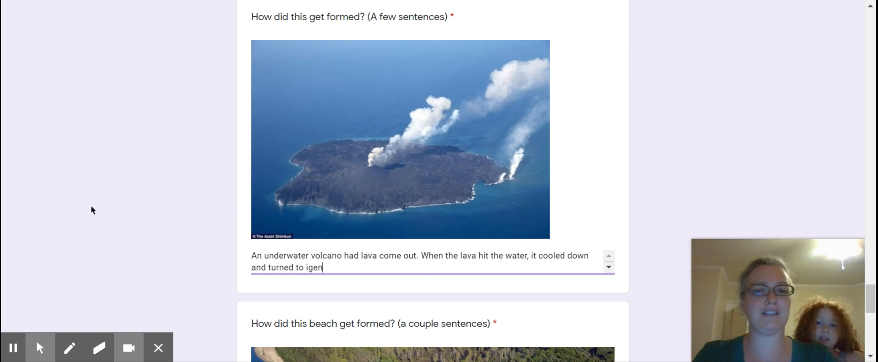
{"action": "key", "text": "Backspace"}
{"action": "type", "text": "neous r"}
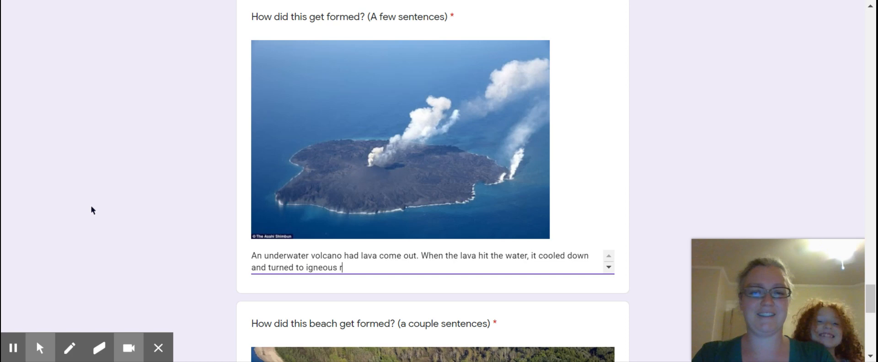
{"action": "type", "text": "ock."}
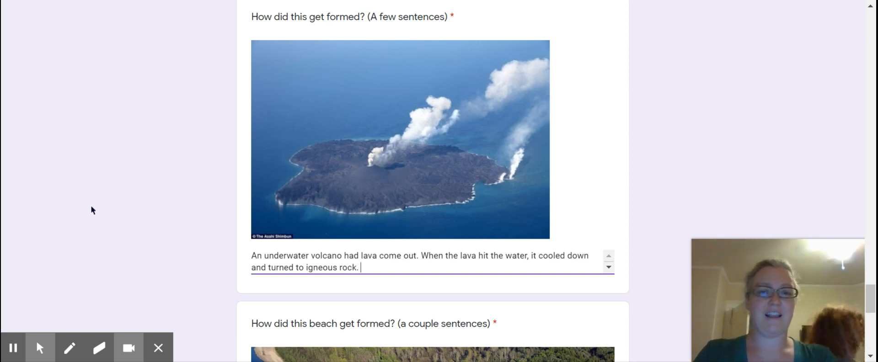
{"action": "type", "text": "That got higher and higher until"}
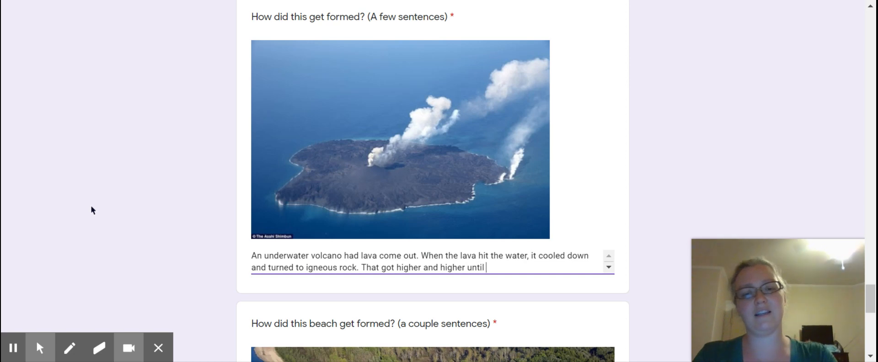
{"action": "type", "text": "it was an"}
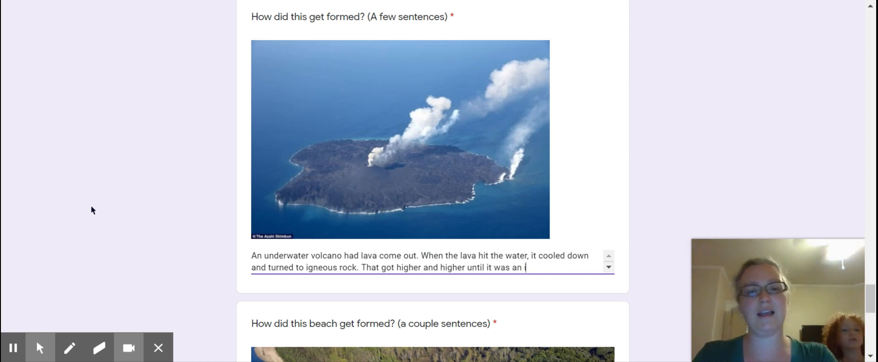
{"action": "type", "text": "island."}
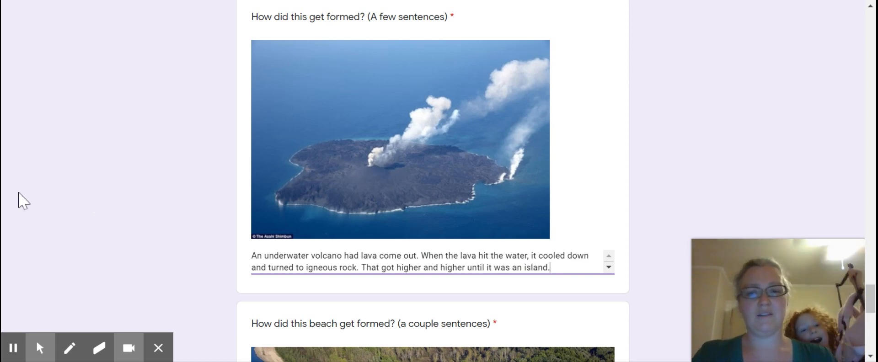
{"action": "mouse_move", "coordinate": [592, 186]}
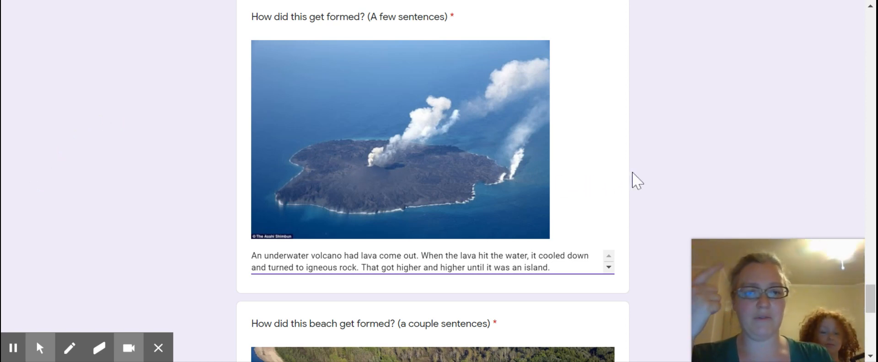
{"action": "mouse_move", "coordinate": [633, 175]}
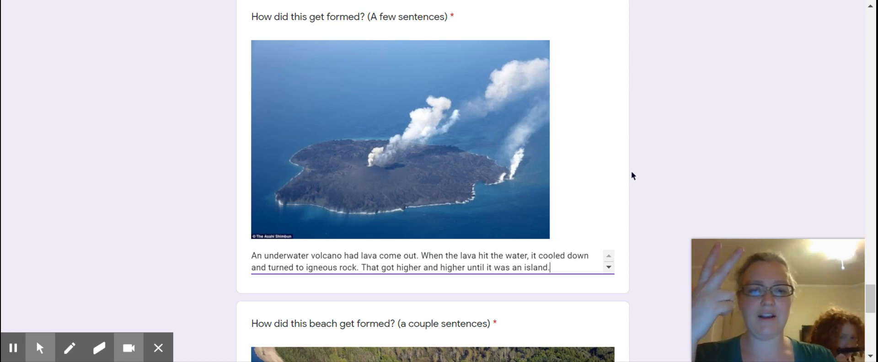
Scroll down to the 'How did this beach get formed?' question with the river sandbar photo.
{"action": "scroll", "scroll_direction": "down", "scroll_amount": 3}
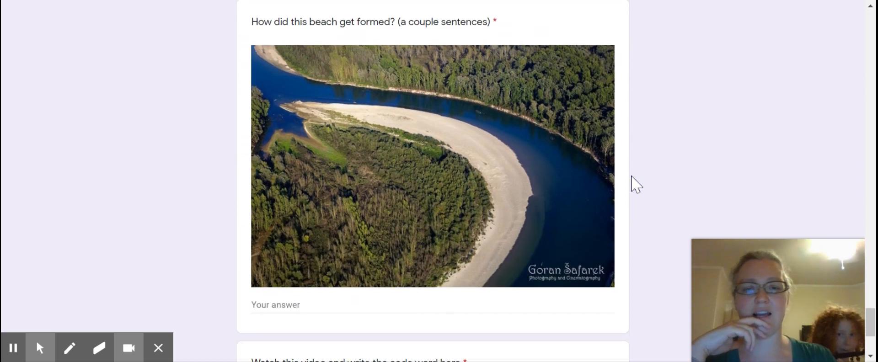
Explain that the river deposited the sediment on that beach, and enter code word 'Beach'.
{"action": "scroll", "scroll_direction": "down", "scroll_amount": 3}
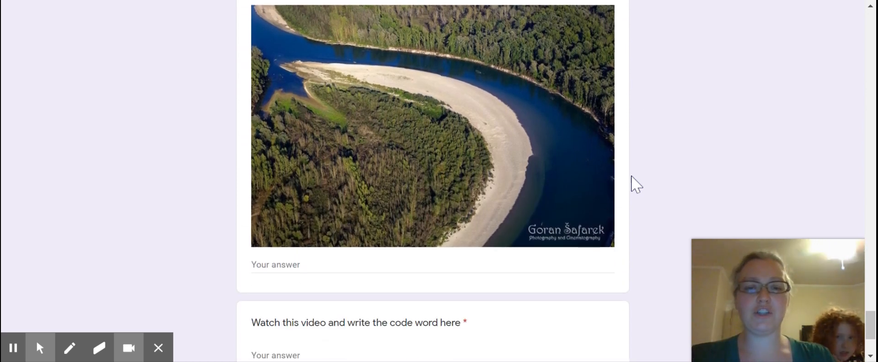
{"action": "left_click", "coordinate": [432, 265]}
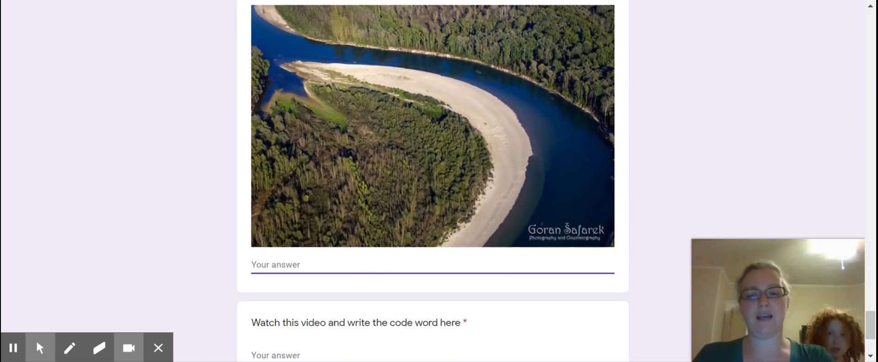
{"action": "type", "text": "The"}
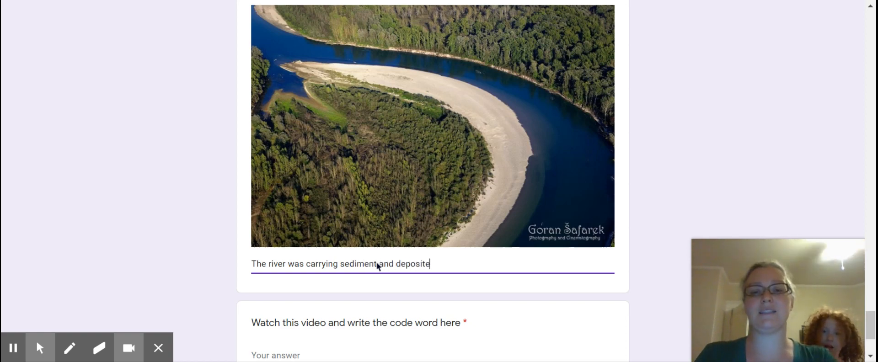
{"action": "type", "text": "d"}
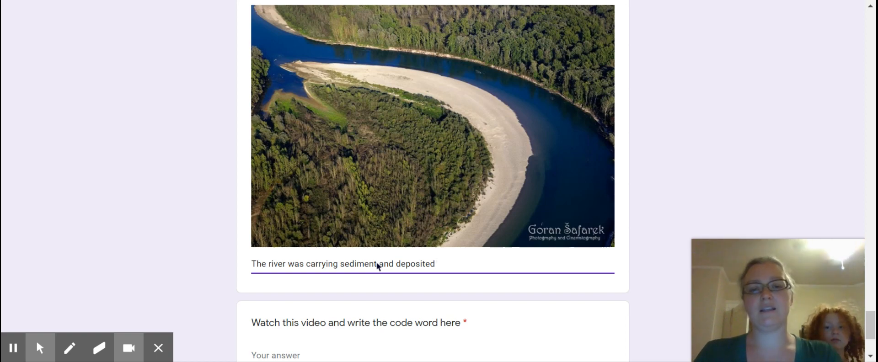
{"action": "type", "text": "the sediment"}
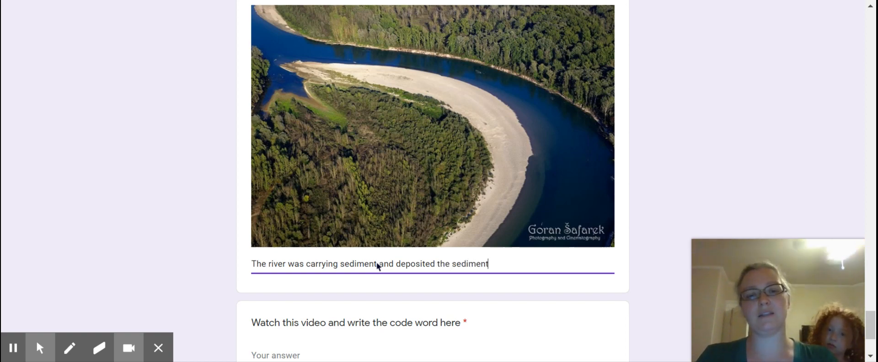
{"action": "type", "text": "on that beach."}
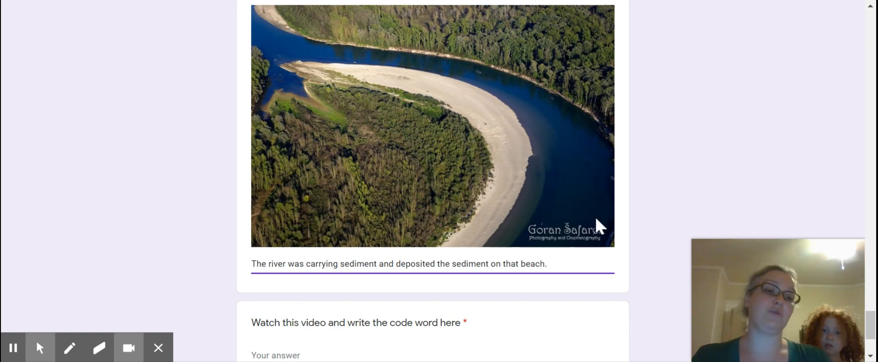
{"action": "mouse_move", "coordinate": [711, 149]}
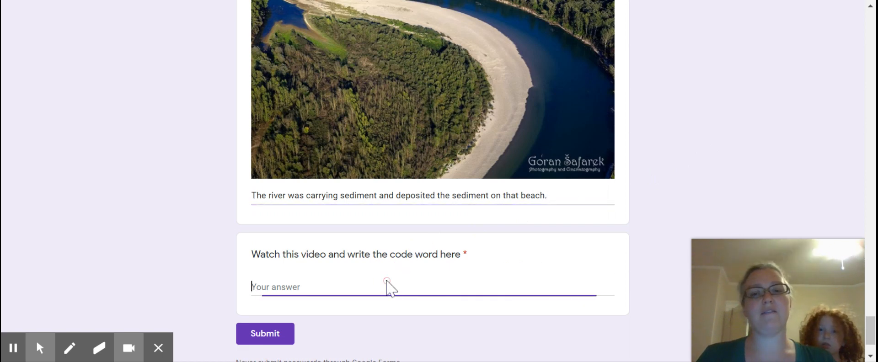
{"action": "type", "text": "Beach"}
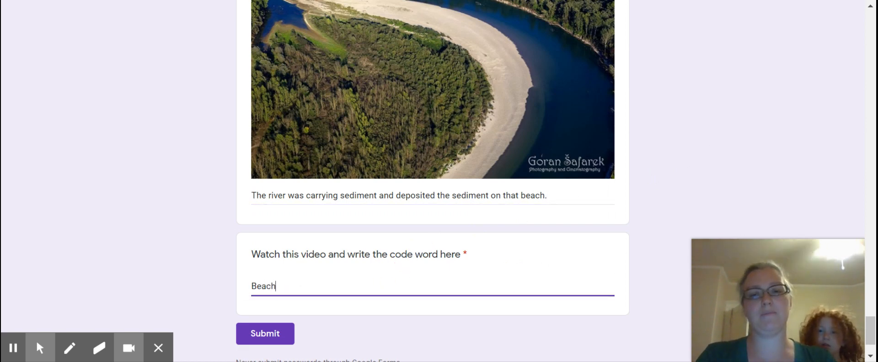
{"action": "mouse_move", "coordinate": [736, 105]}
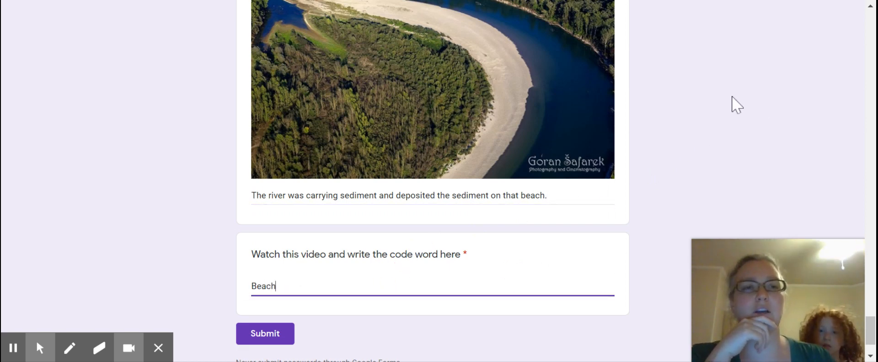